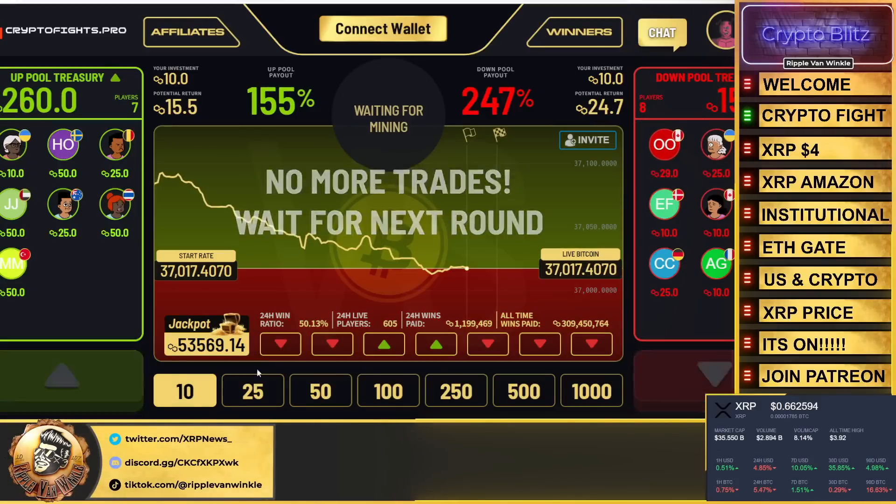
# - Open CryptoFights.pro's Connect With dialog listing social login, Coinbase, MetaMask and WalletConnect
pyautogui.click(184, 391)
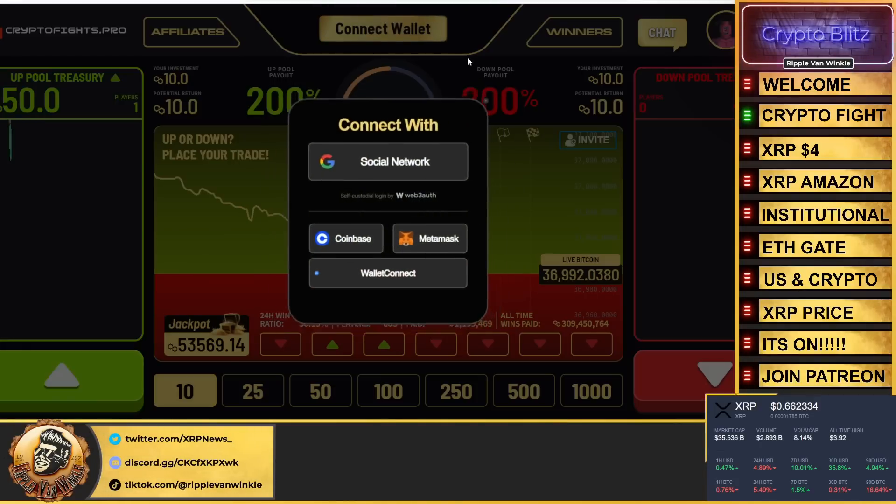
# - Choose MetaMask to connect the wallet, showing a 30.00 MATIC balance
pyautogui.click(387, 273)
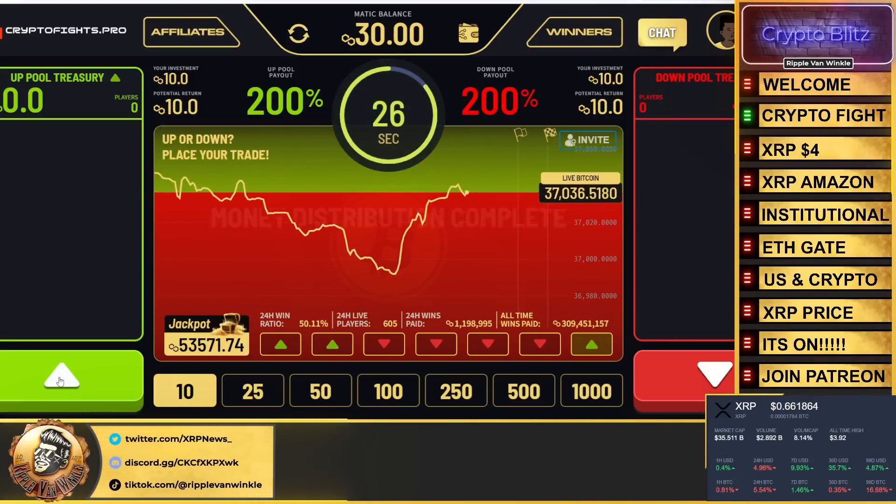
# - Place a 10 MATIC UP trade on Bitcoin's price for this round
pyautogui.click(61, 379)
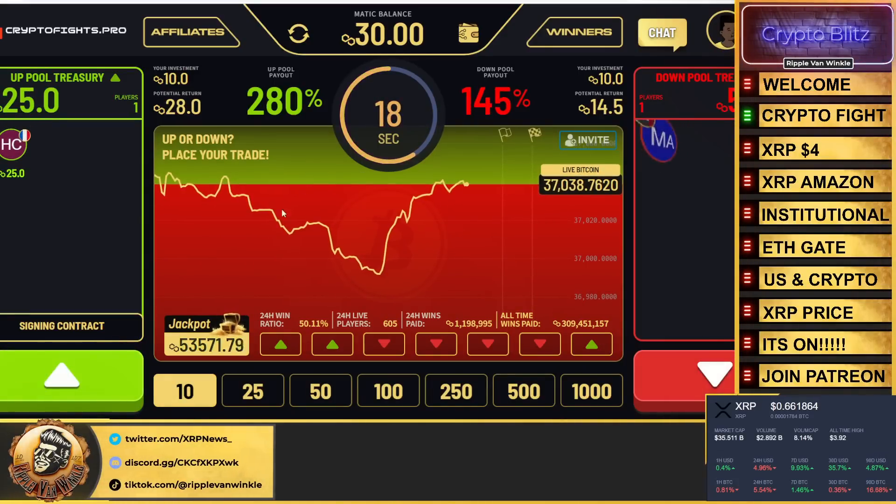
pyautogui.moveTo(101, 191)
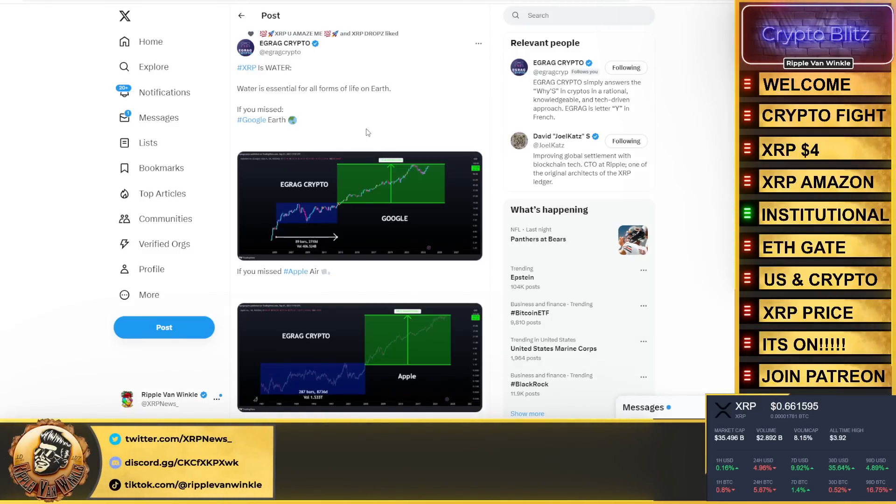
pyautogui.click(359, 206)
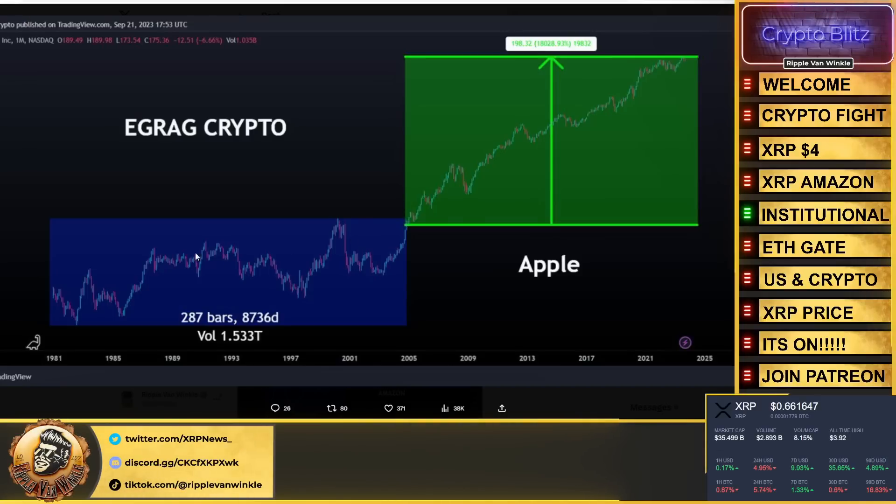
pyautogui.moveTo(369, 304)
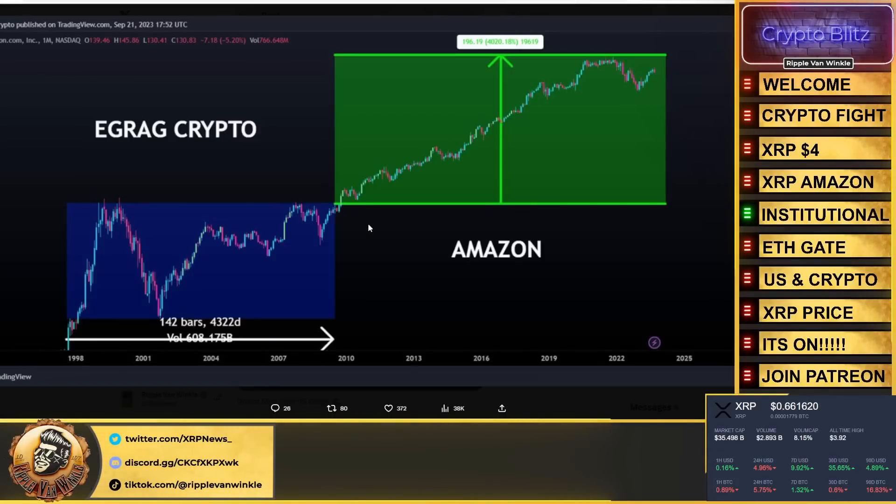
pyautogui.moveTo(331, 216)
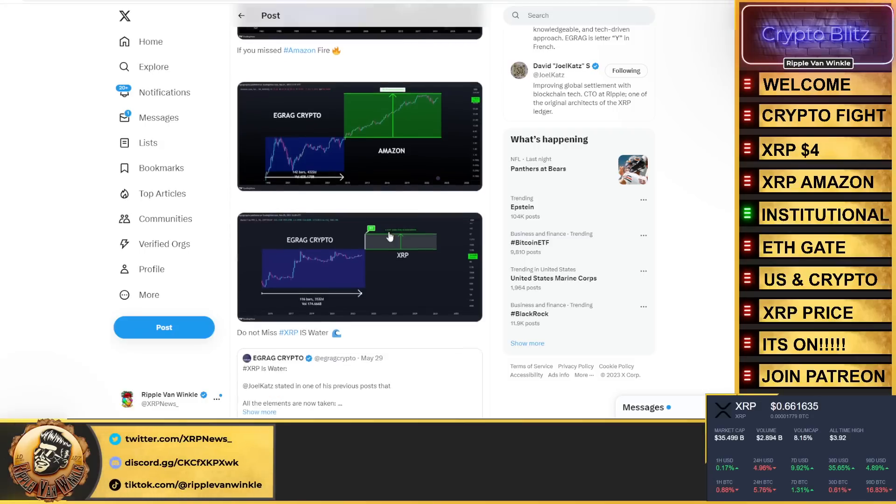
pyautogui.scroll(-3)
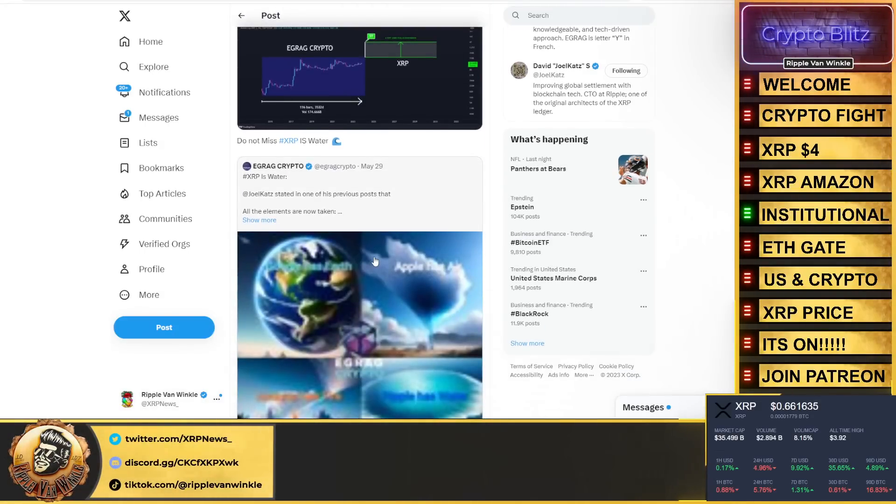
pyautogui.moveTo(296, 241)
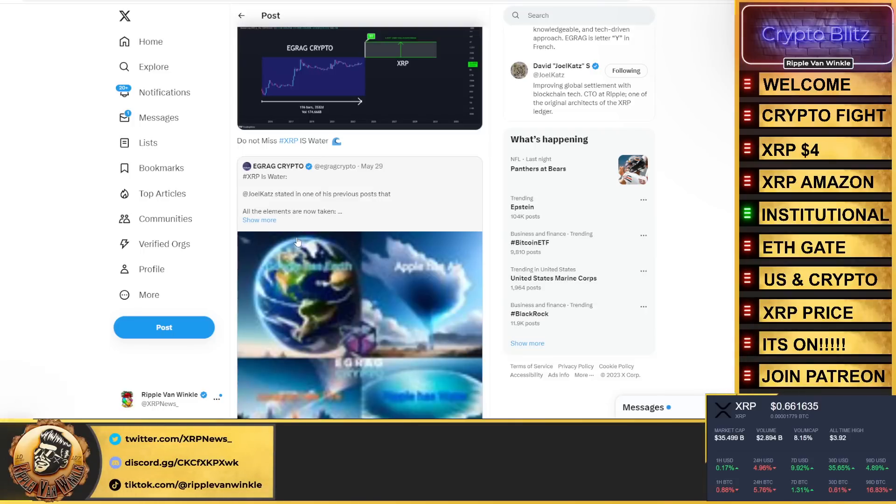
pyautogui.scroll(-3)
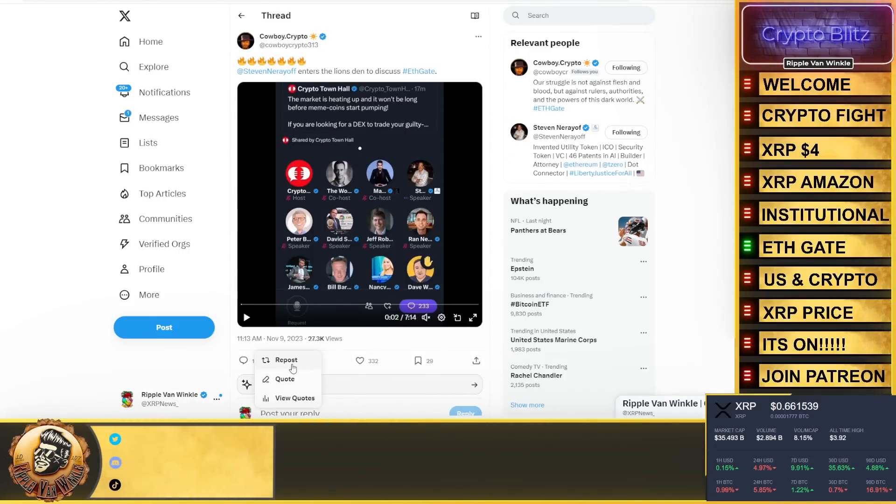
# - Repost Cowboy.Crypto's thread on Steven Nerayoff and EthGate, bringing reposts to 116
pyautogui.click(286, 359)
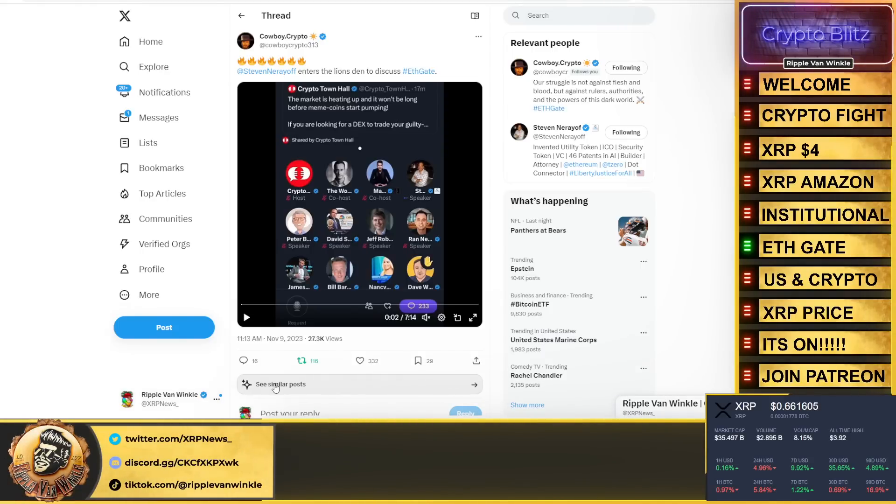
pyautogui.click(359, 361)
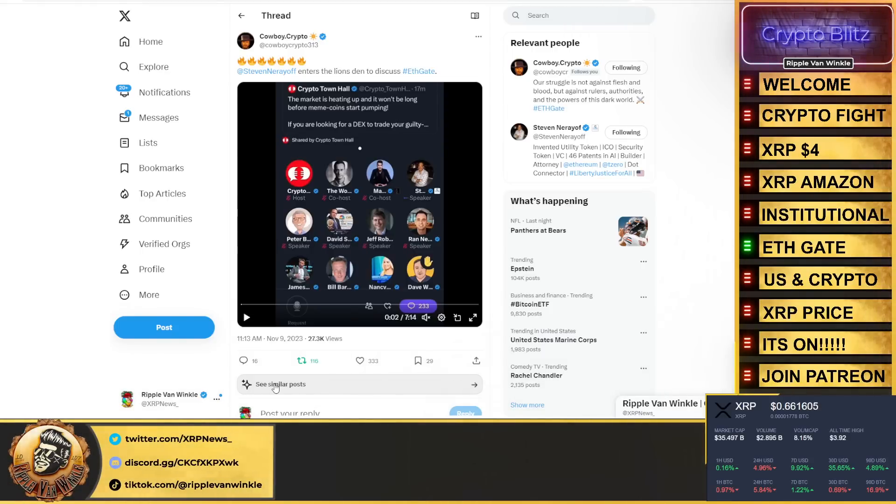